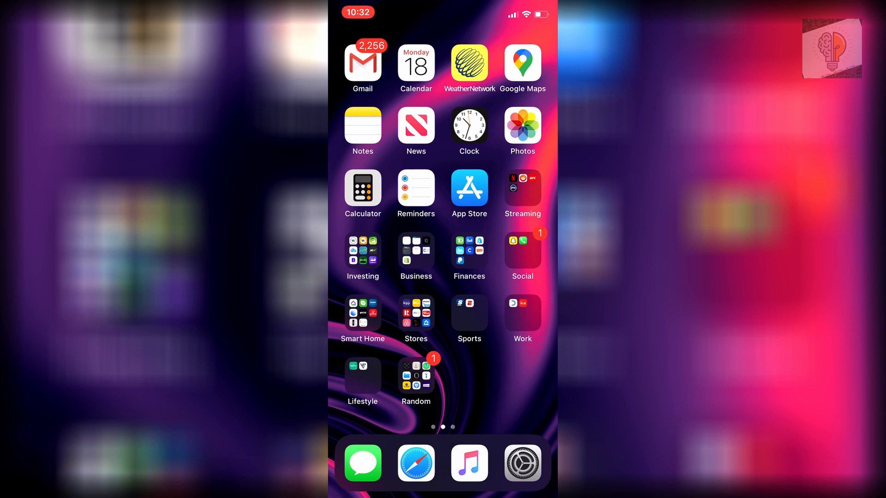
Step: Launch Safari, go to zoom.us and land on the signed-in account's profile page
click(416, 463)
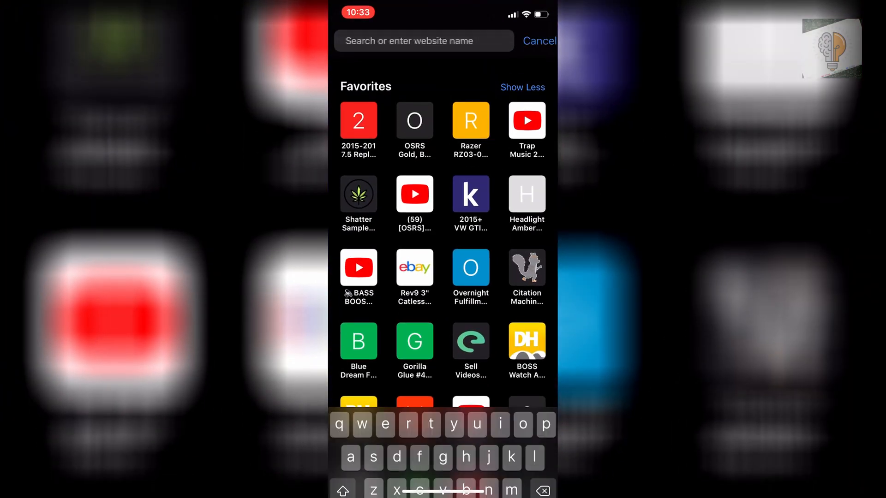
text(zoom.us)
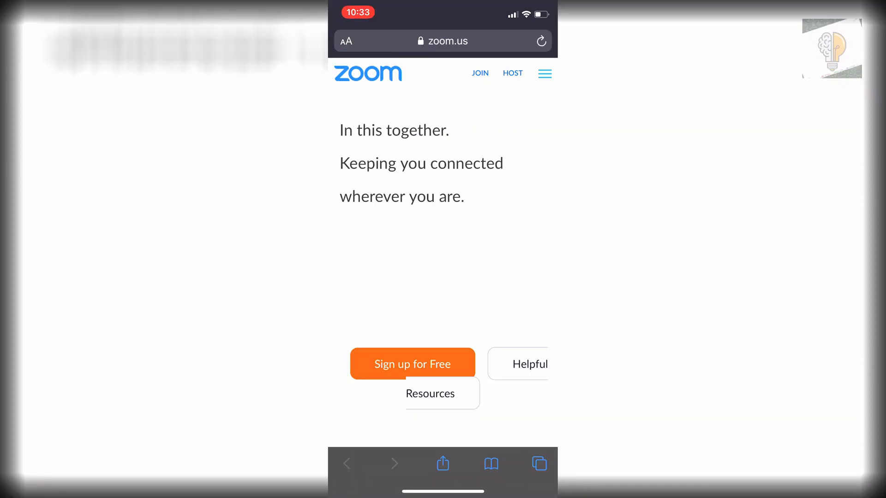
click(544, 73)
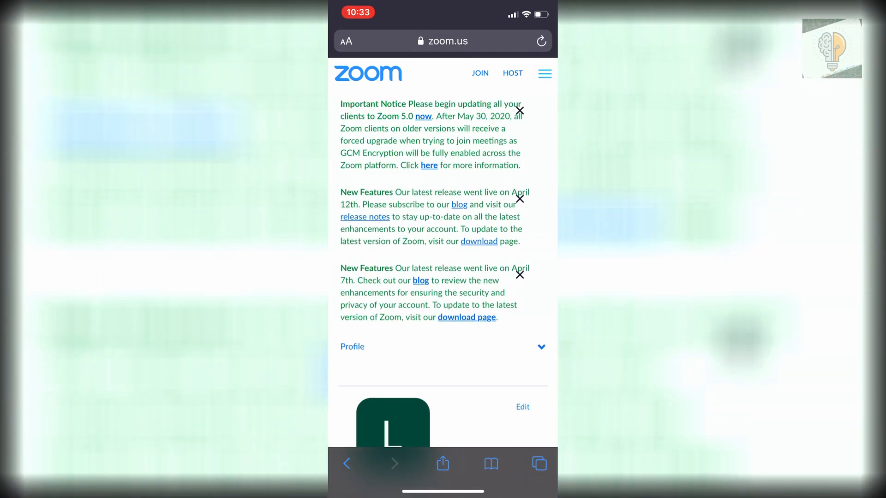
Step: Reach the Signed-In Device section and choose 'Sign Me Out From All Devices'
scroll(down, 3)
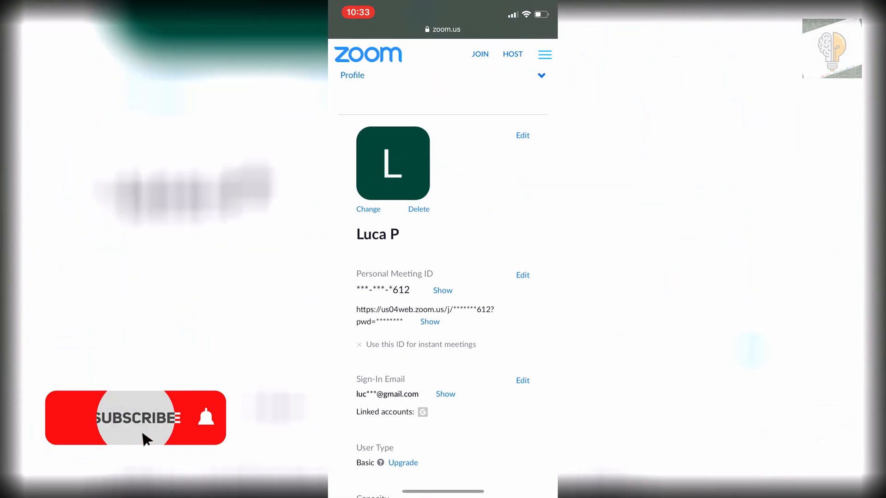
scroll(down, 3)
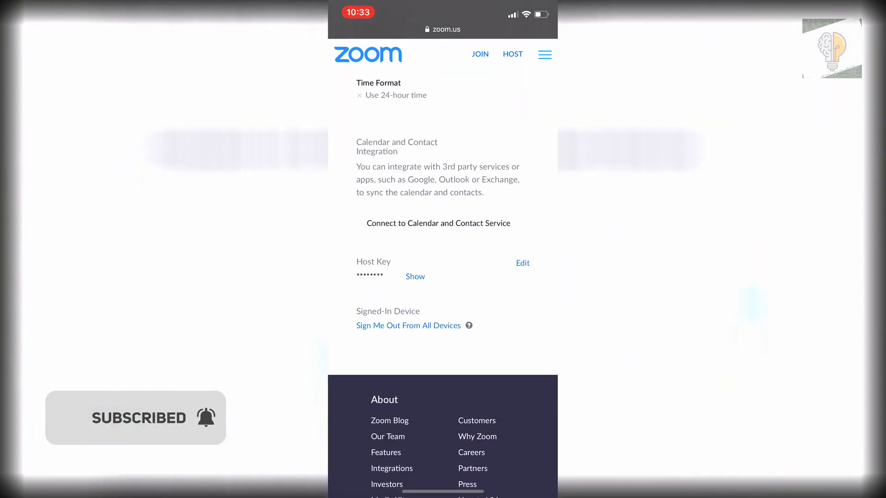
scroll(down, 3)
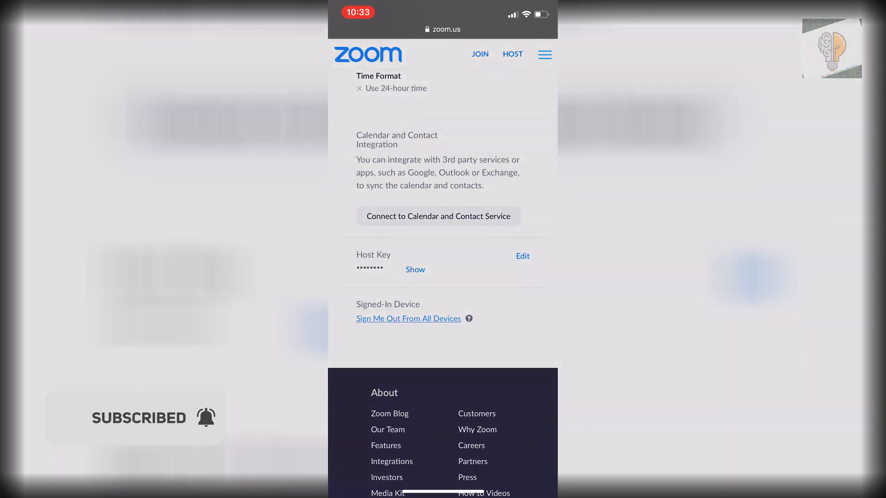
click(408, 318)
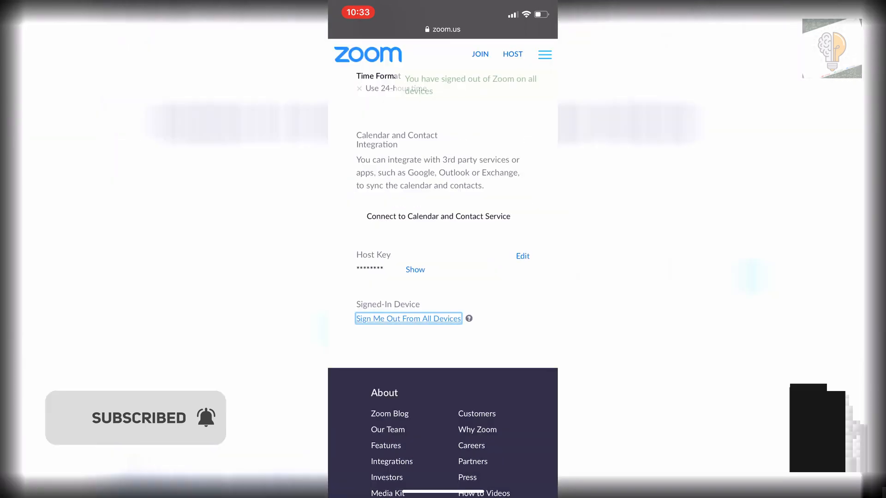